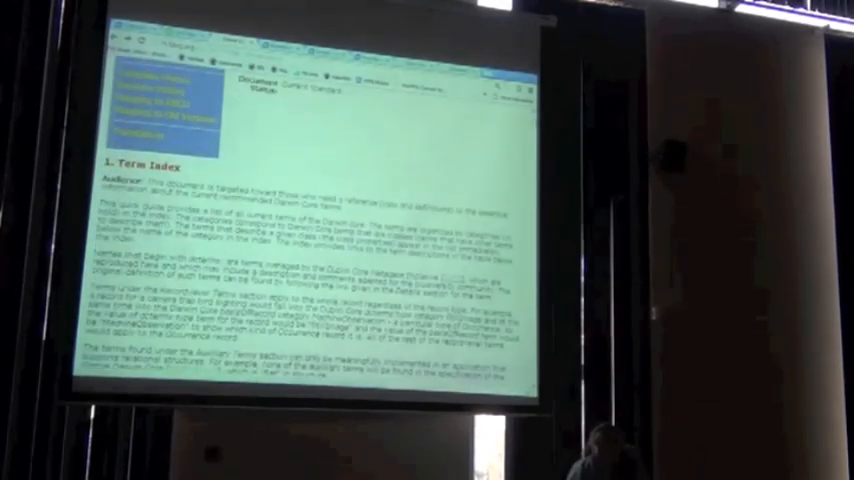
scroll(down, 3)
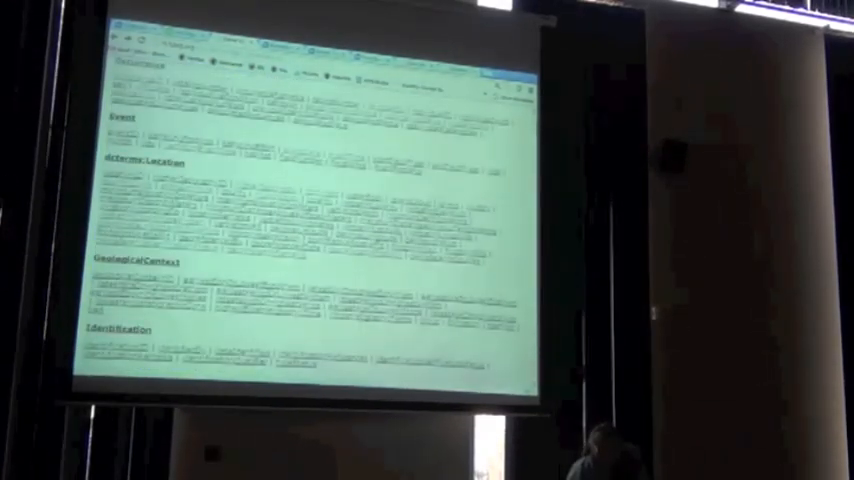
scroll(down, 3)
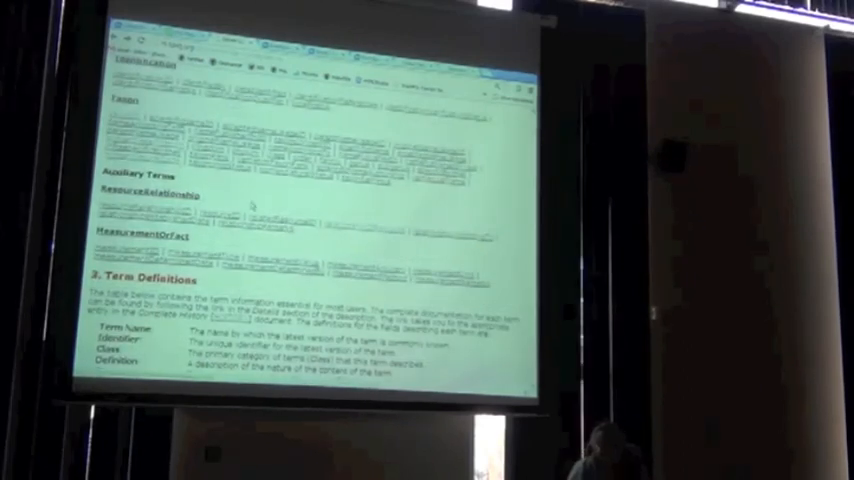